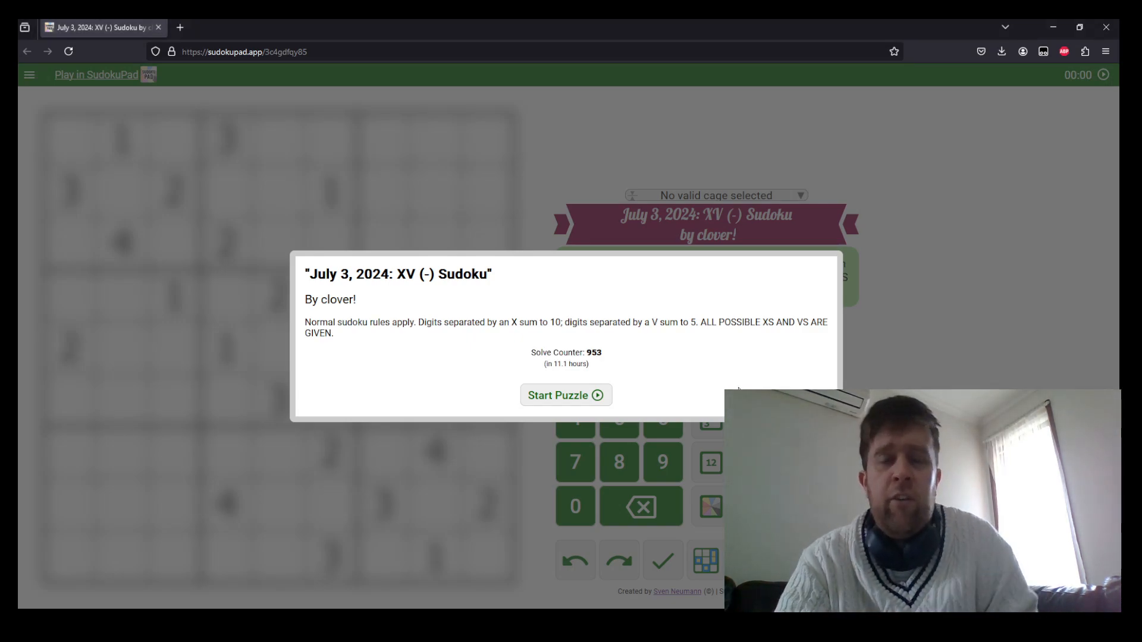
Start the puzzle, dismissing the rules dialog so the timer runs.
click(566, 395)
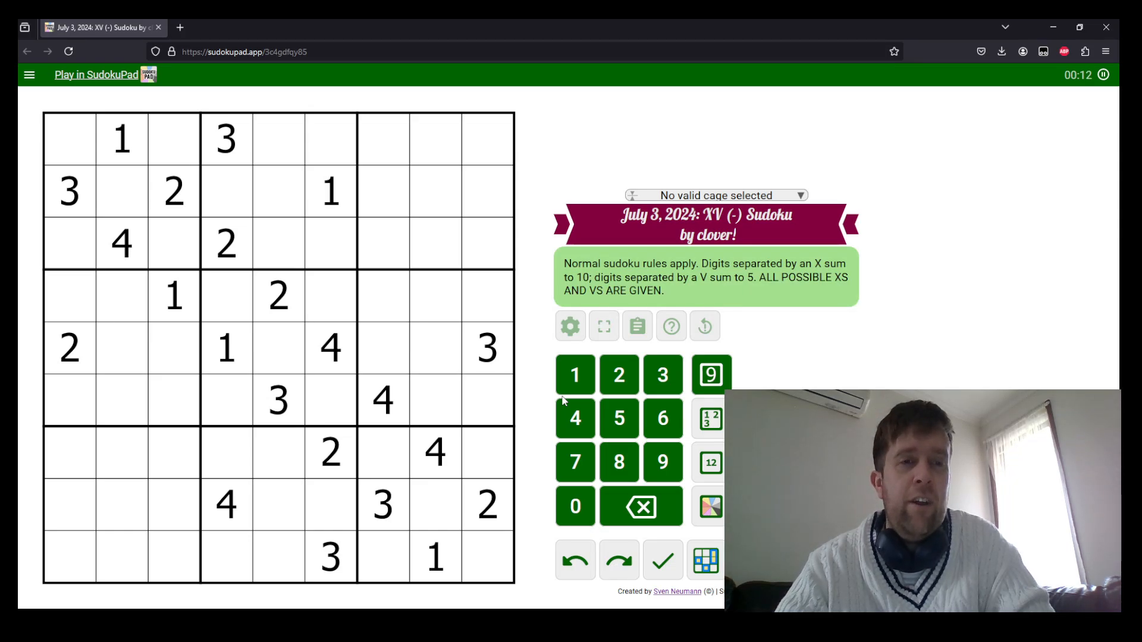
mouse_move(381, 379)
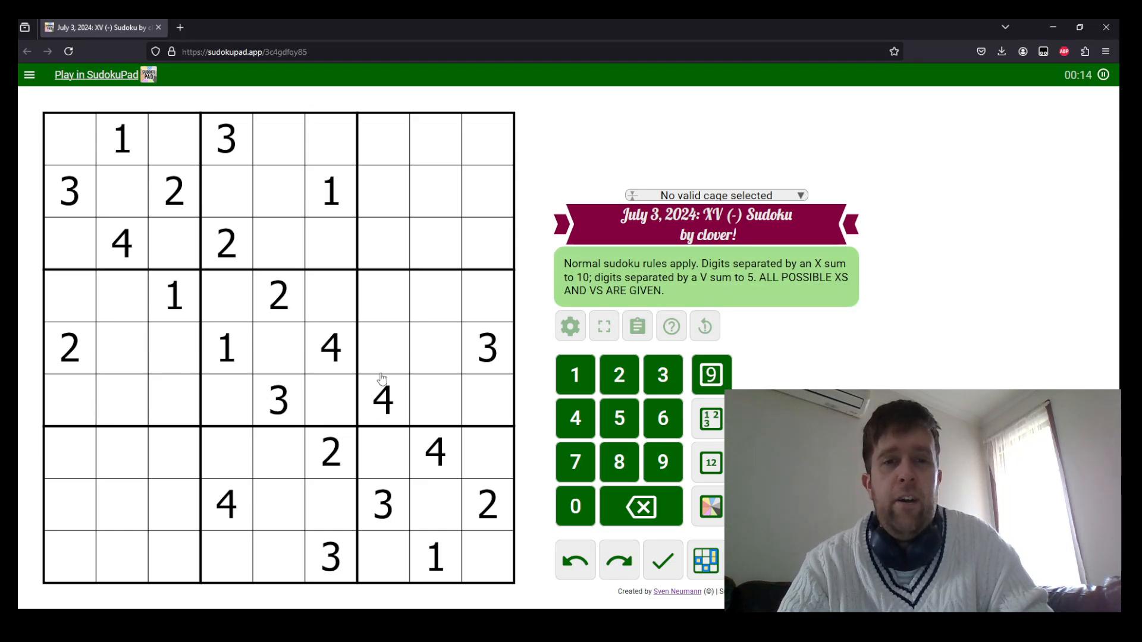
mouse_move(91, 260)
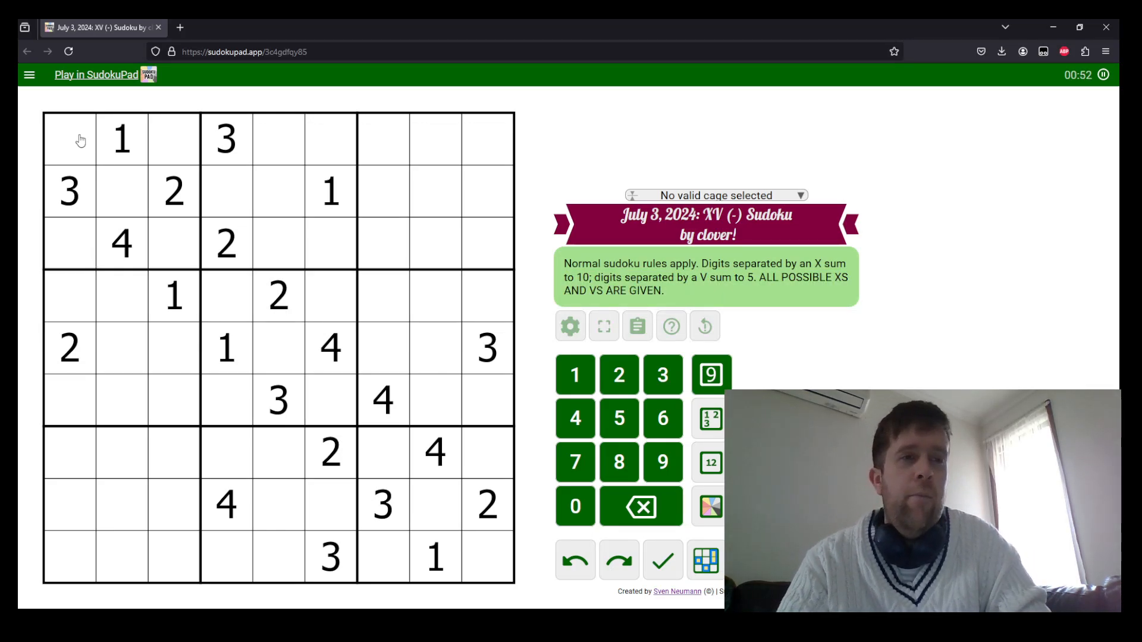
click(135, 206)
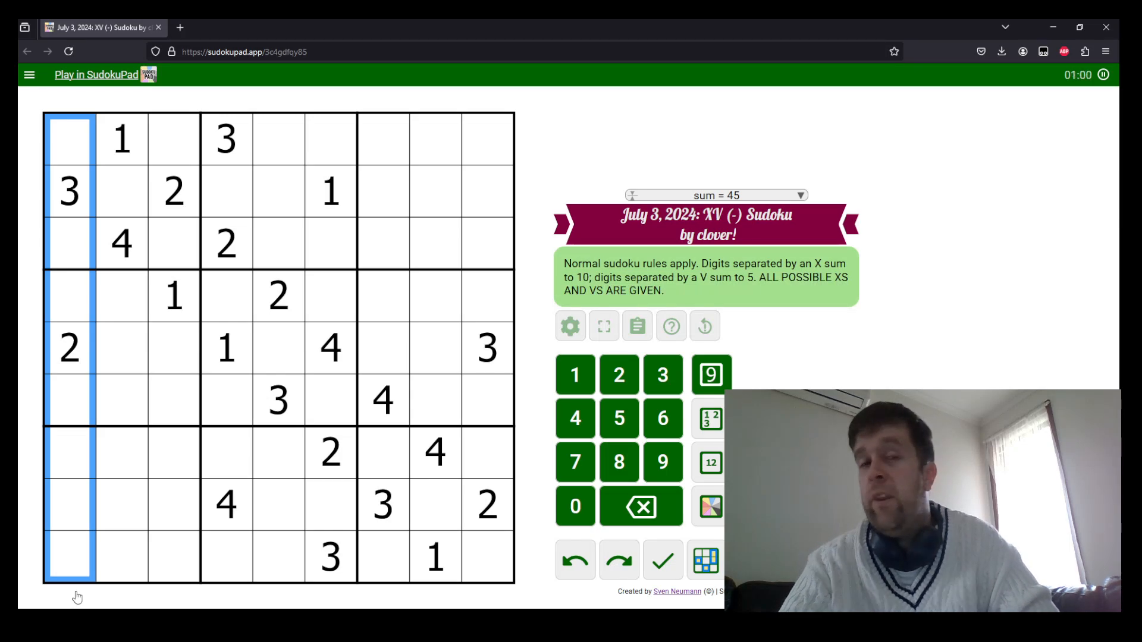
mouse_move(134, 220)
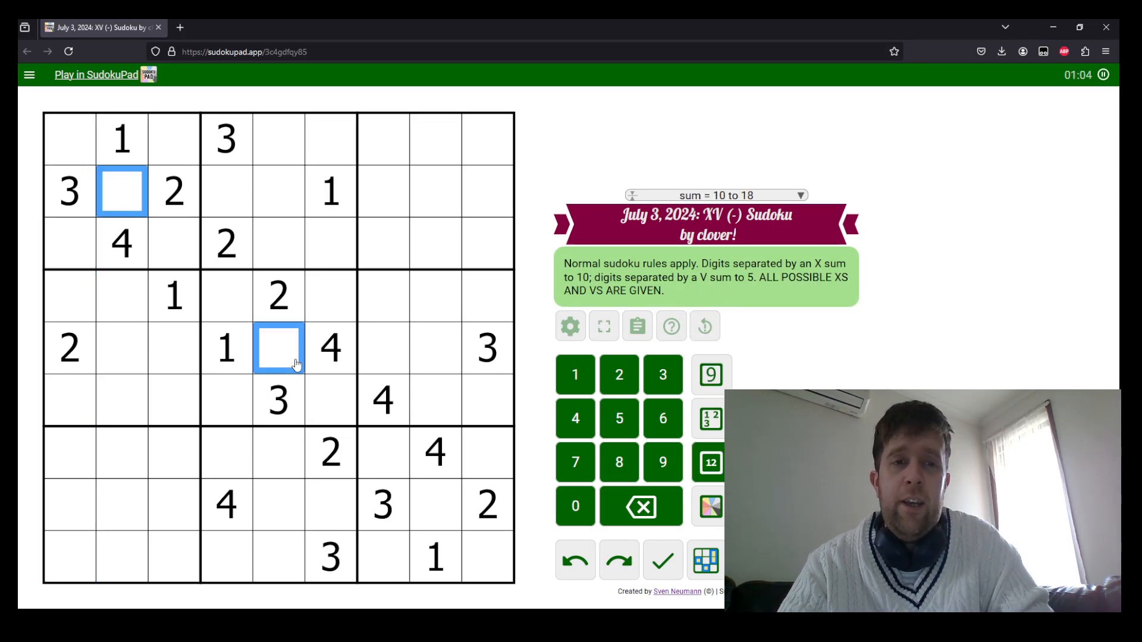
Place 5s in r2c2, the centre cell r5c5 and r8c8.
click(436, 506)
text(5)
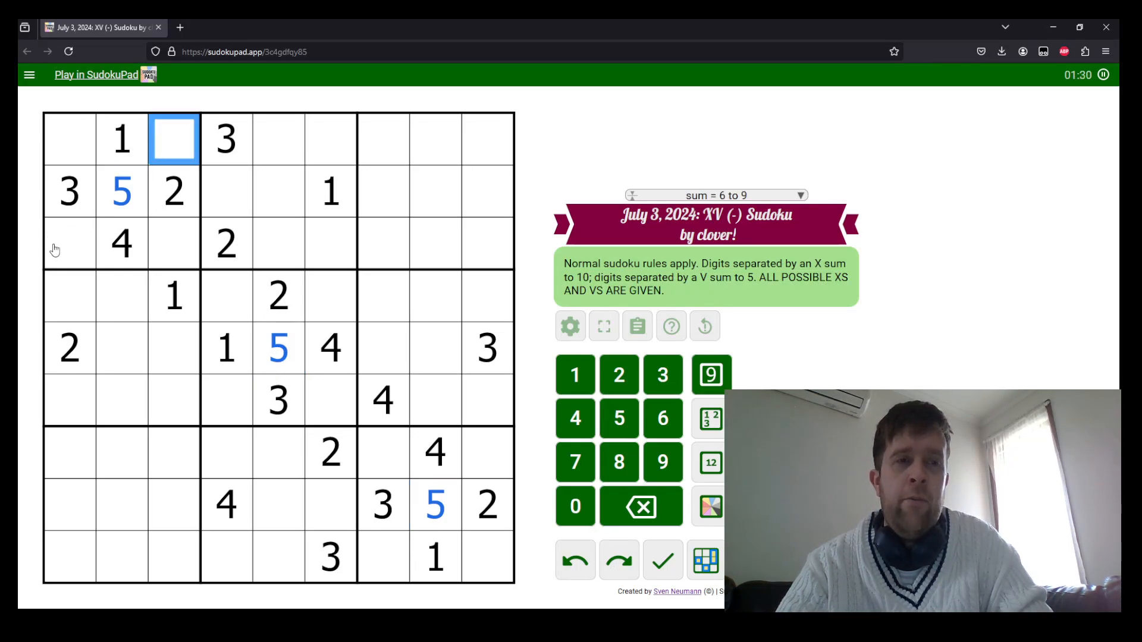
mouse_move(220, 266)
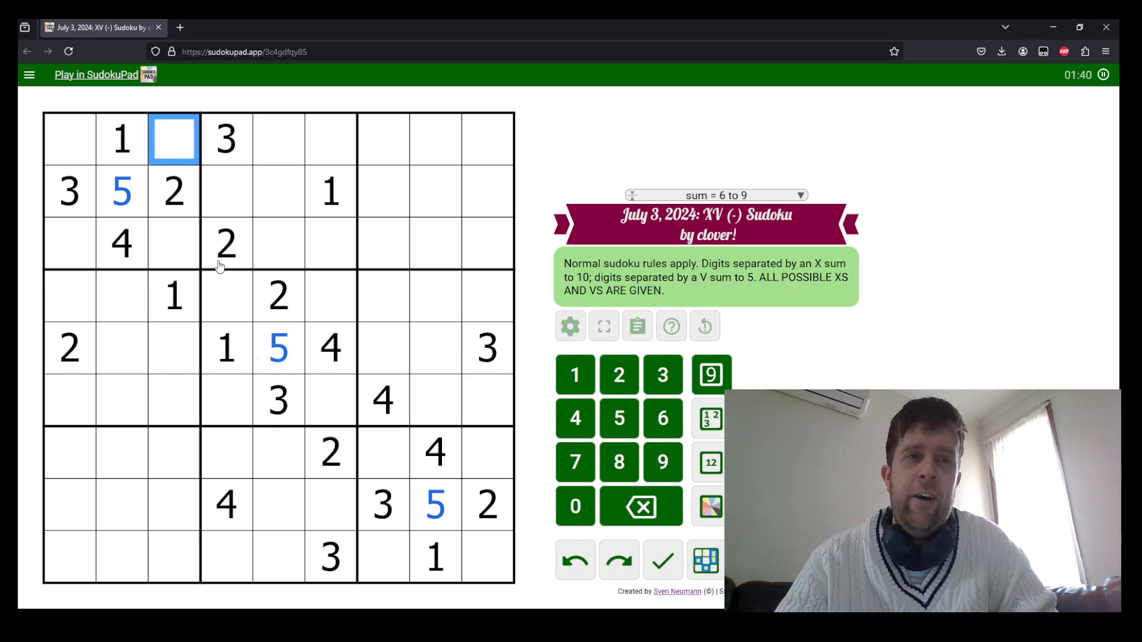
mouse_move(97, 191)
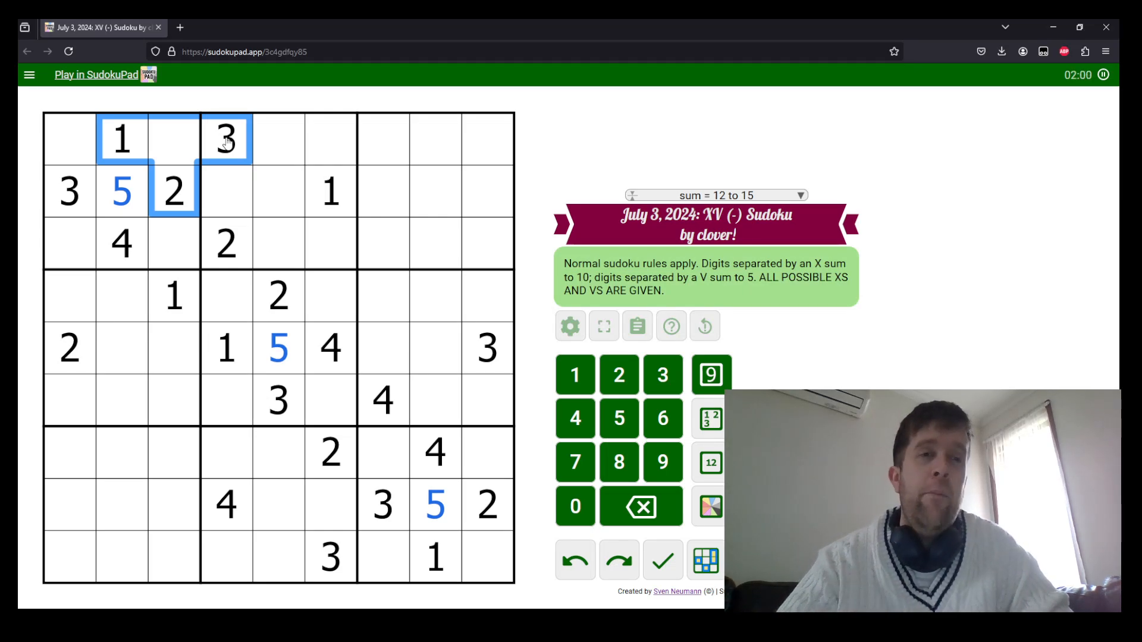
Fill the top-left box with 6 in r1c3, 7 in r3c3, 8 in r1c1 and 9 in r3c1, plus 9 and 8 in column 7.
click(171, 141)
text(6)
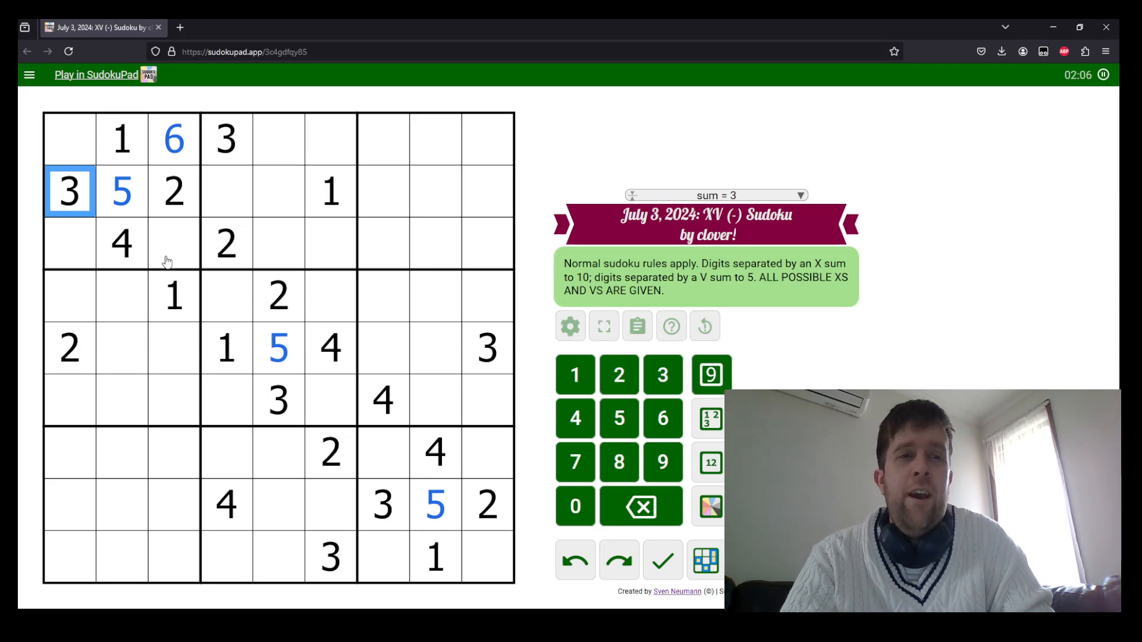
mouse_move(404, 475)
text(9)
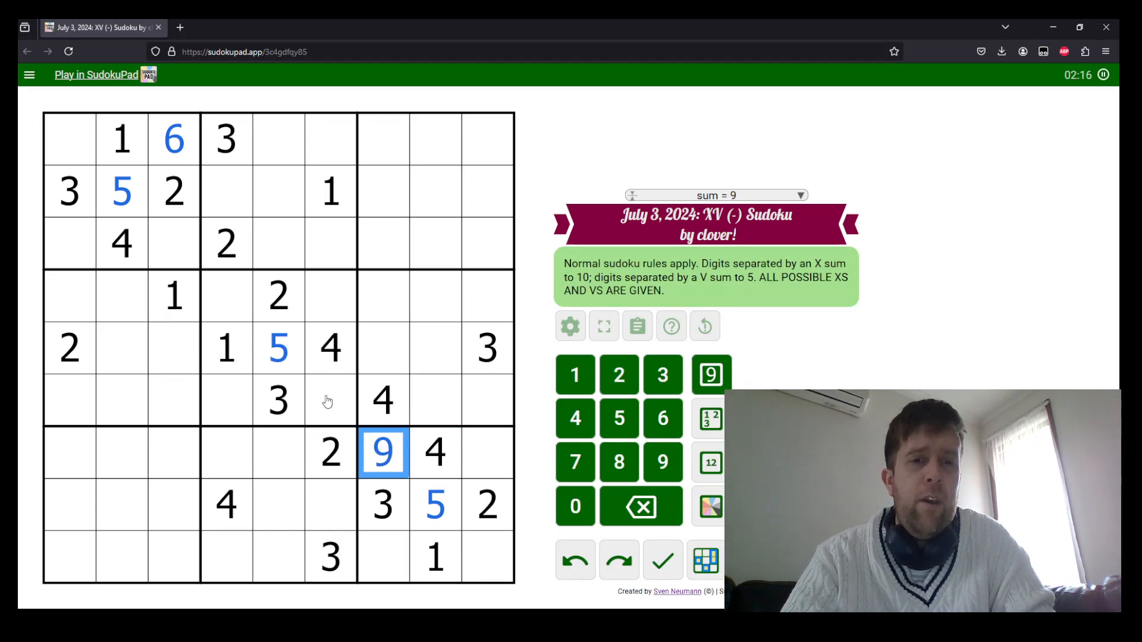
click(64, 192)
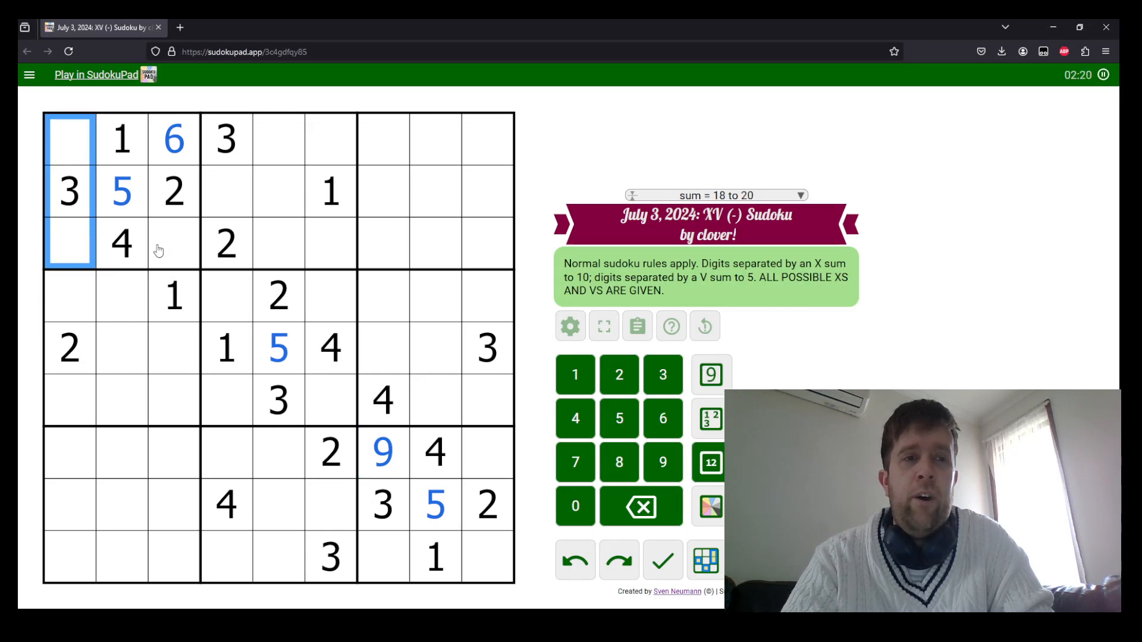
click(173, 244)
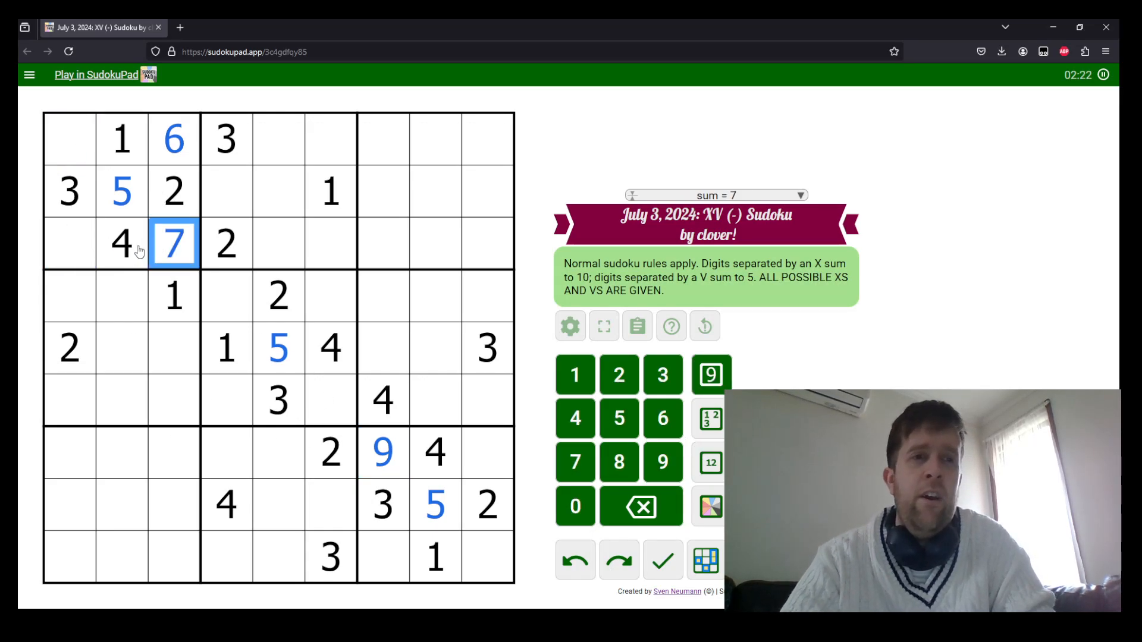
mouse_move(83, 247)
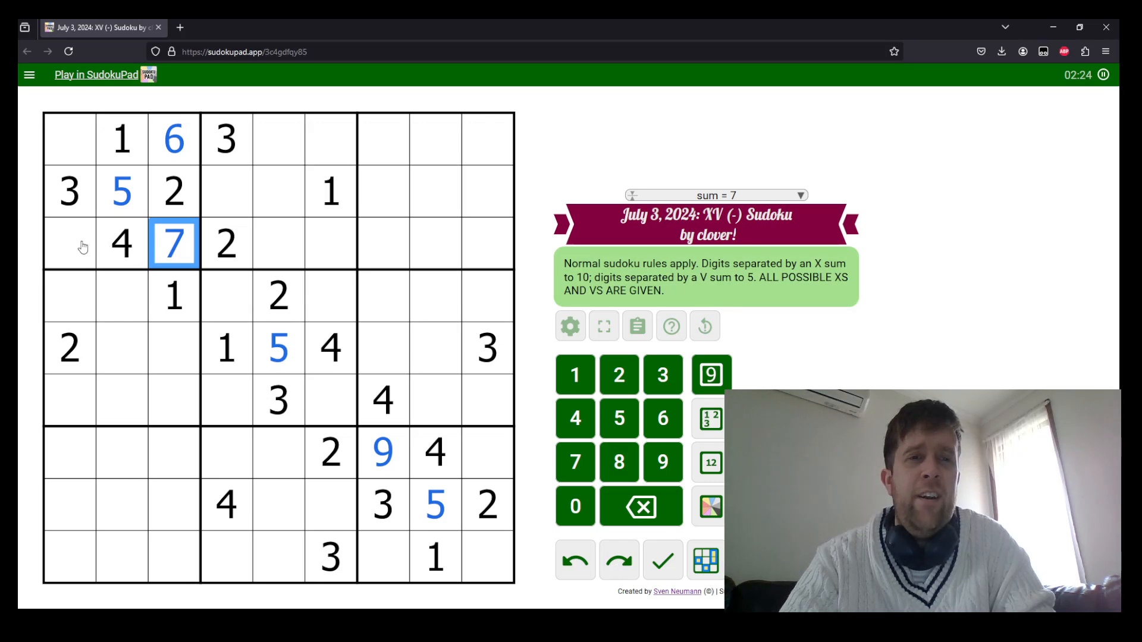
click(122, 140)
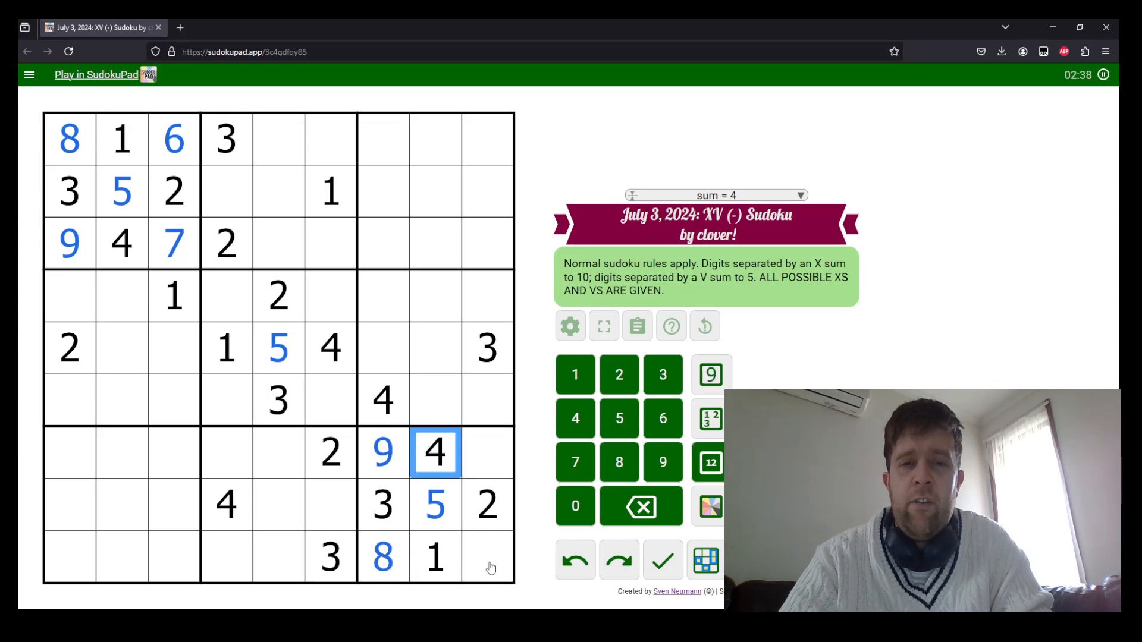
Enter 5, 9, 8, 6 and 7 into the top-middle and bottom-middle boxes, completing columns 4 and 6.
click(485, 557)
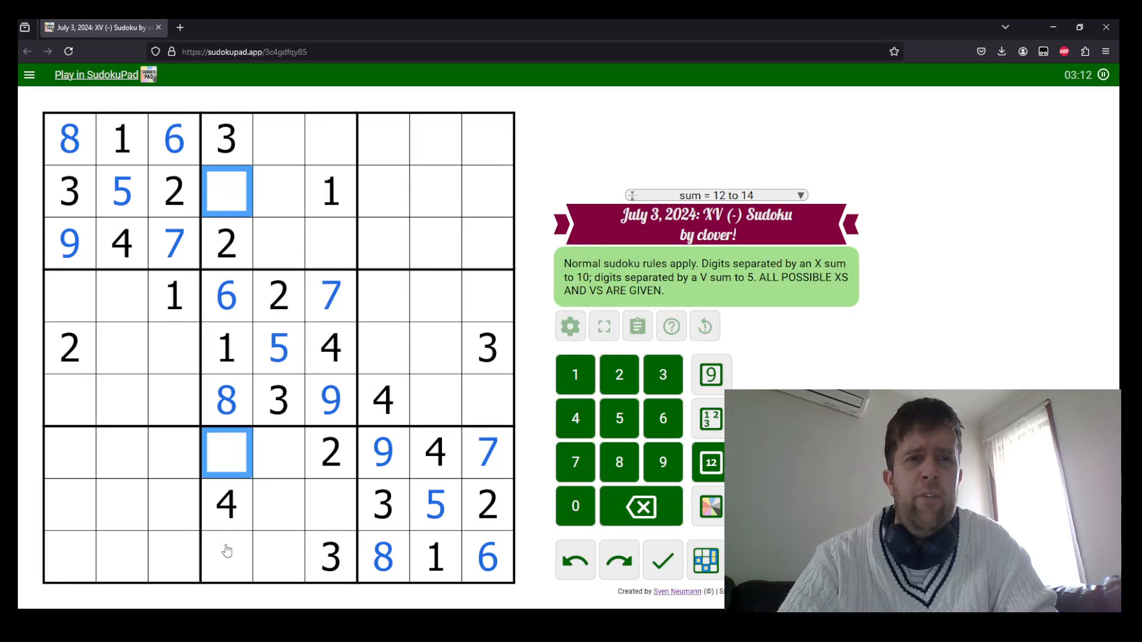
click(227, 564)
text(5)
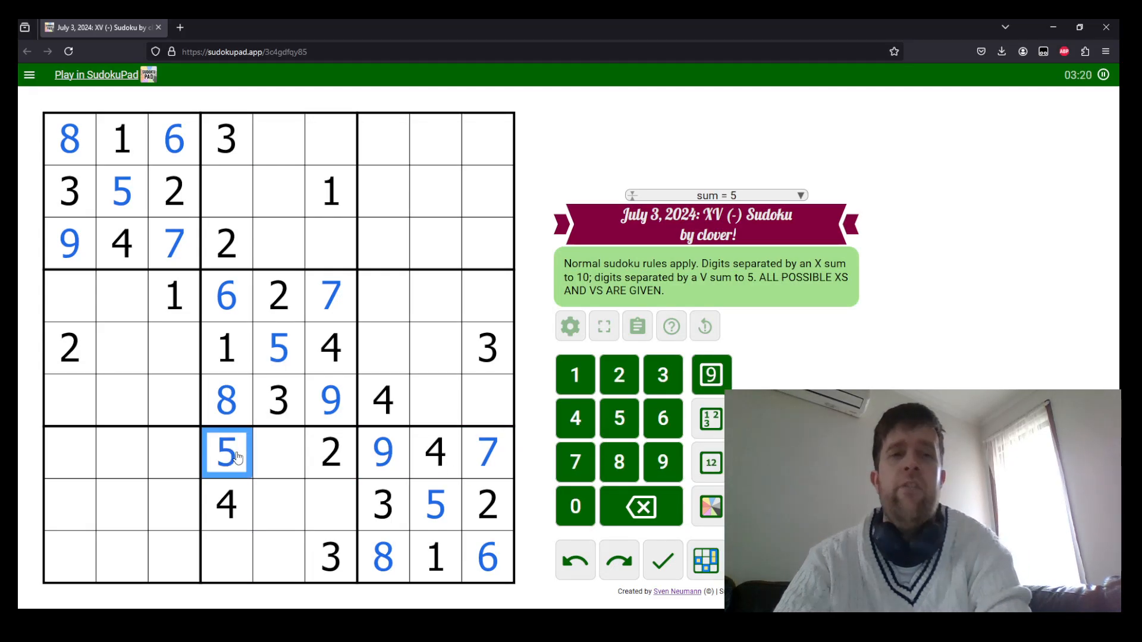
click(225, 138)
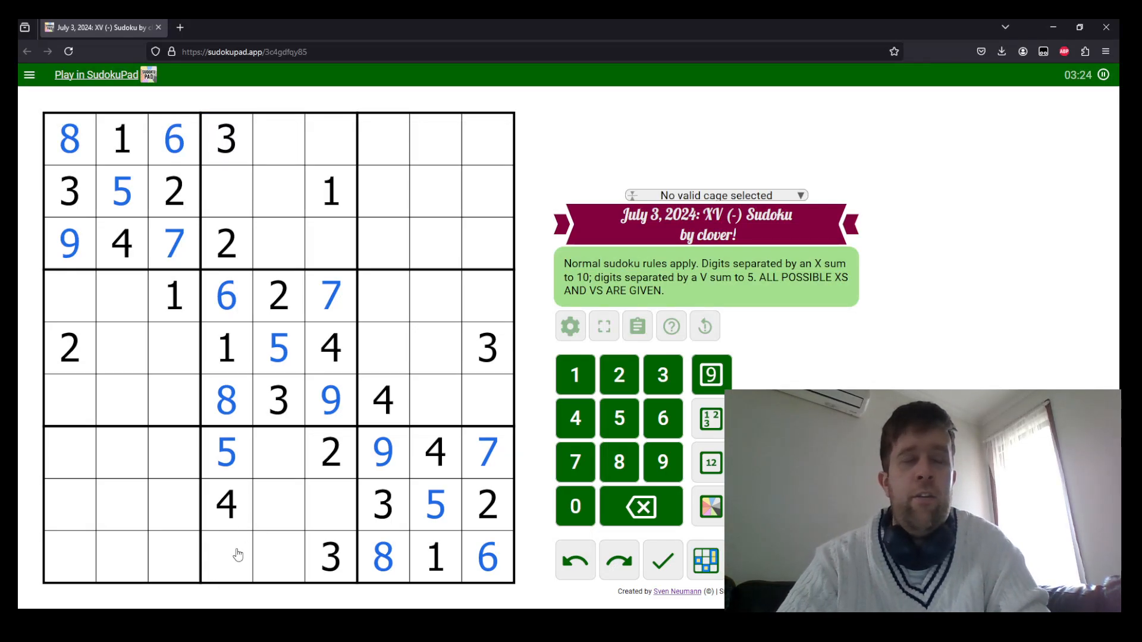
click(225, 191)
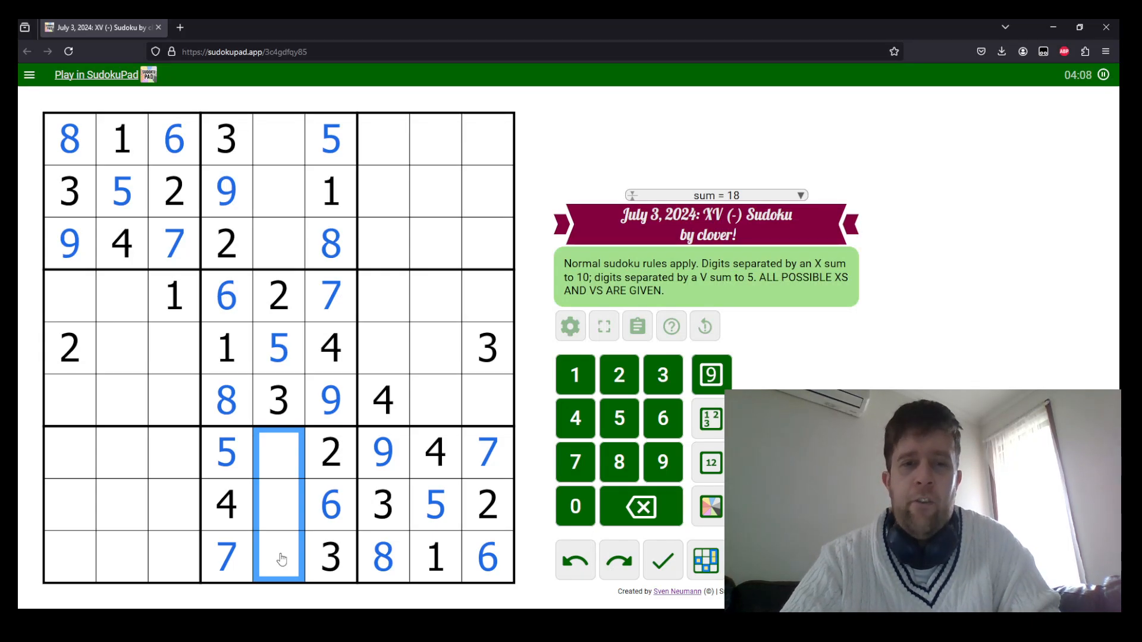
mouse_move(291, 528)
text(189)
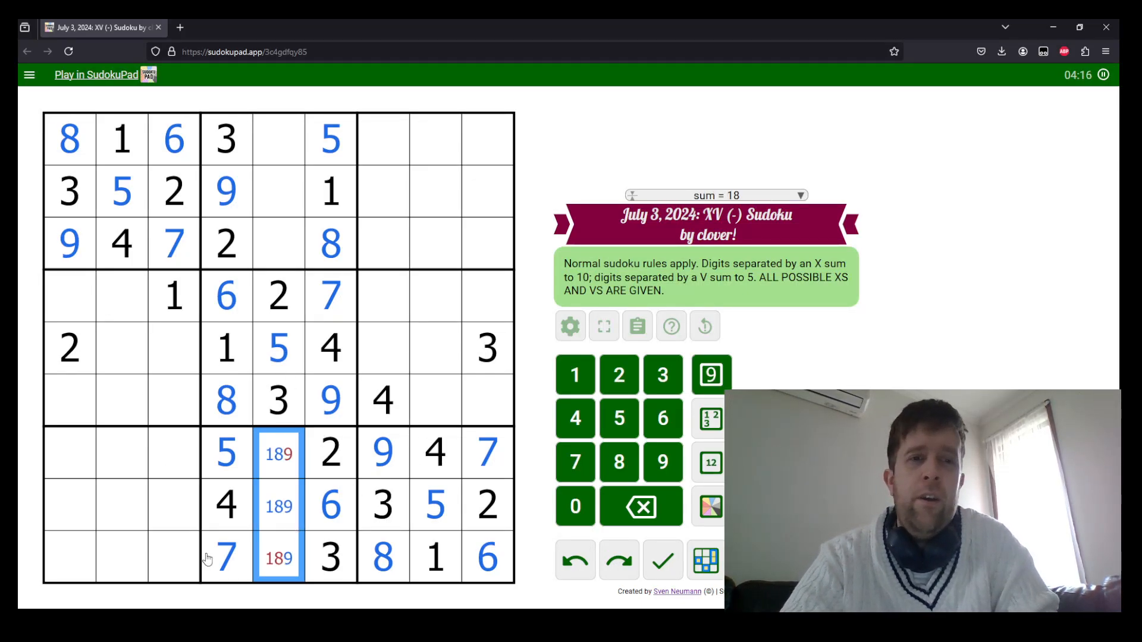
Pencil candidates 1, 8, 9 into column 5's three bottom-box cells.
click(278, 507)
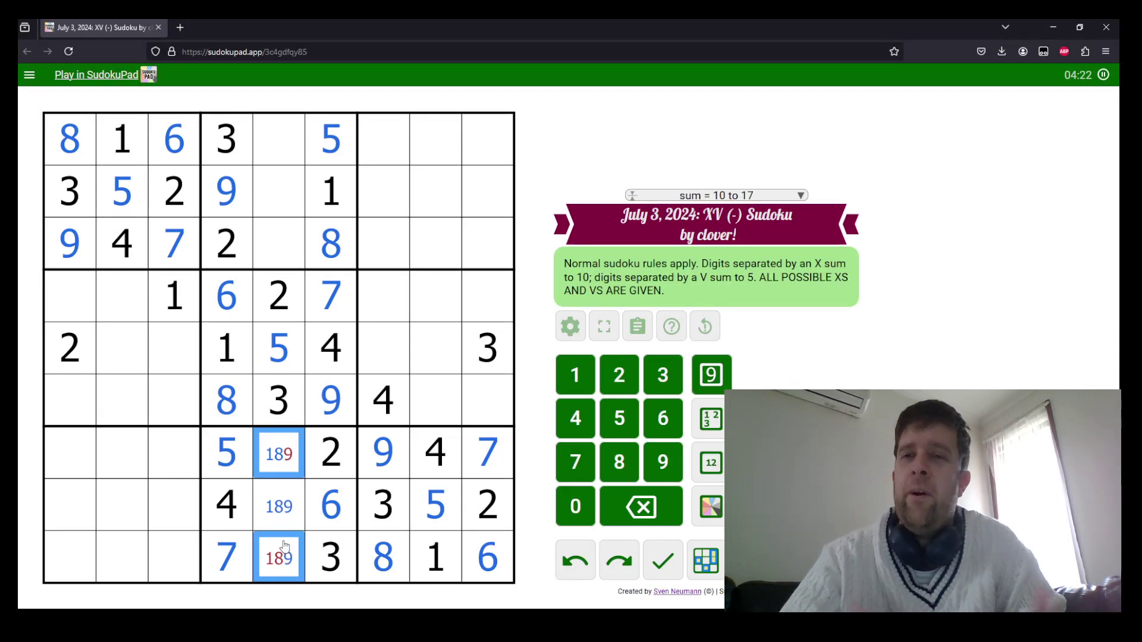
click(279, 506)
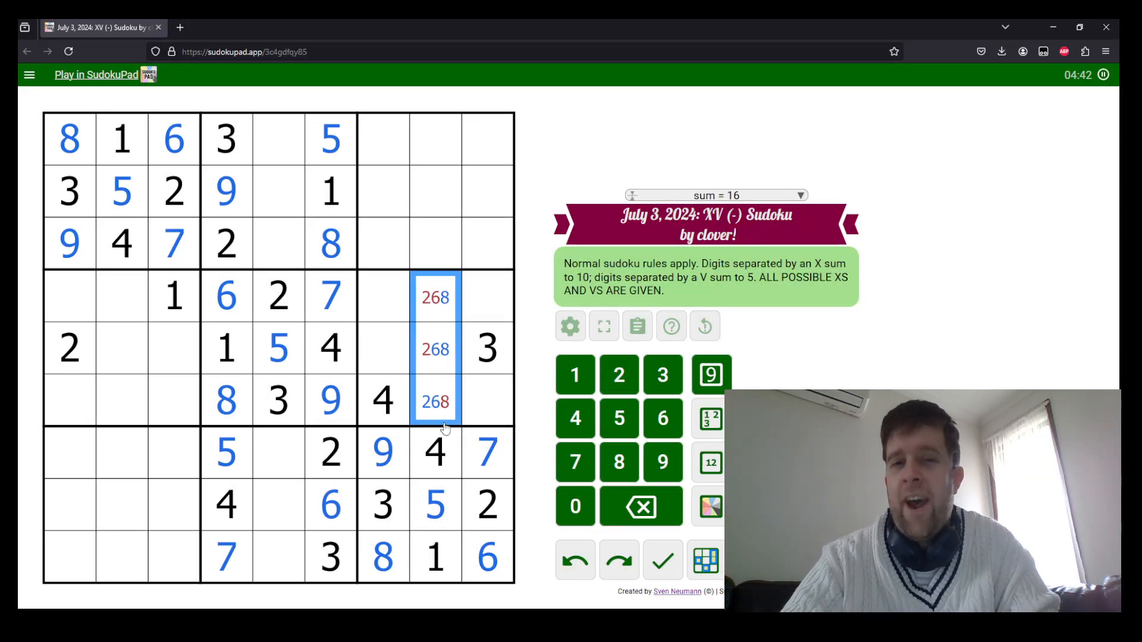
Try 2/6/8 marks and a 6 in r4c8–r6c8, then clear all three cells.
click(435, 348)
text(6)
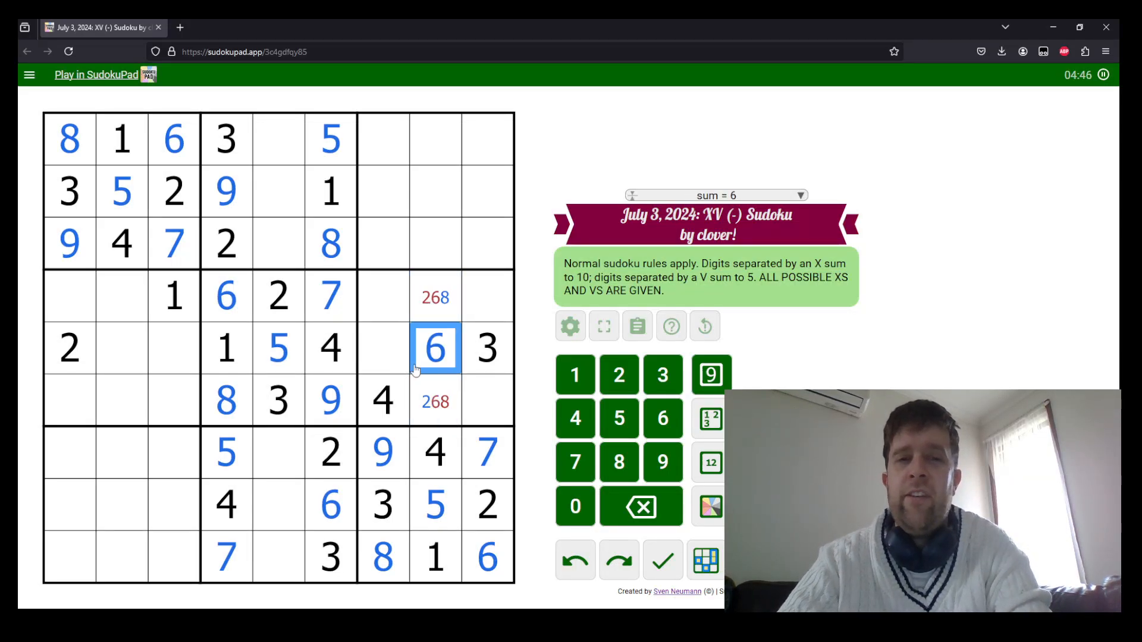
click(434, 296)
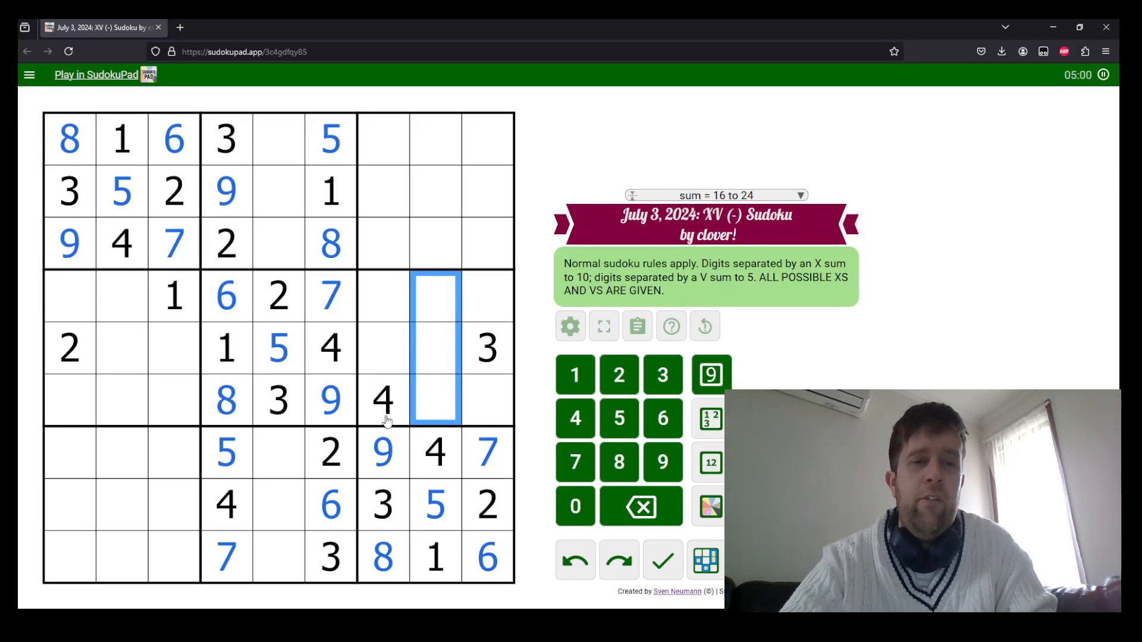
Complete column 5 with 1, 8, 9 below and 4, 7, 6 above, leaving a 2/7 pair in the top-right box.
click(278, 559)
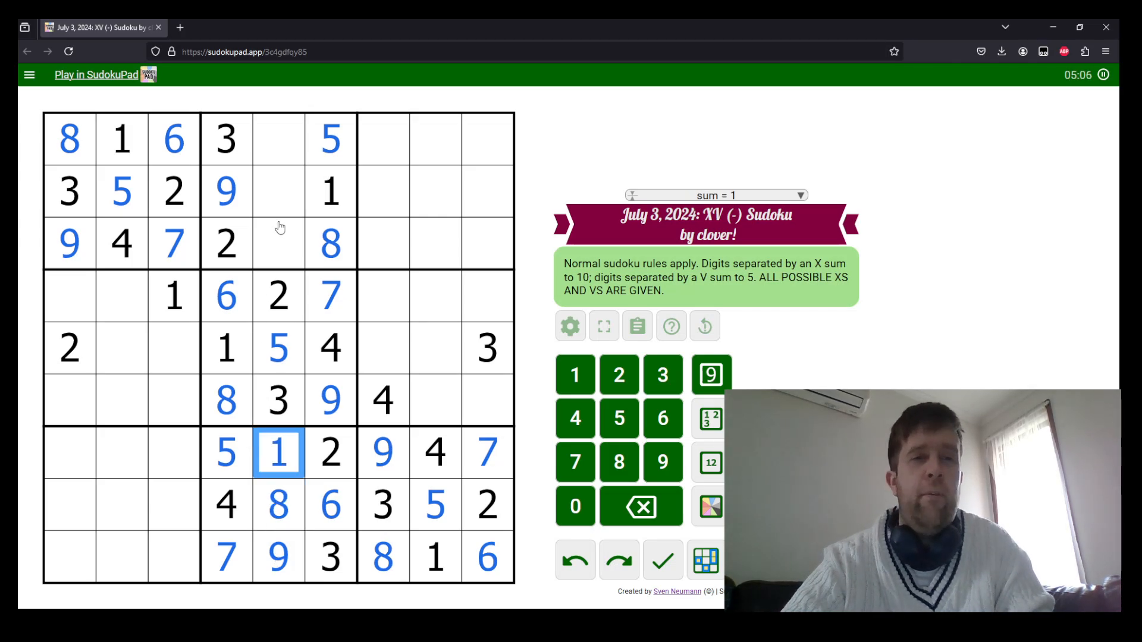
click(279, 243)
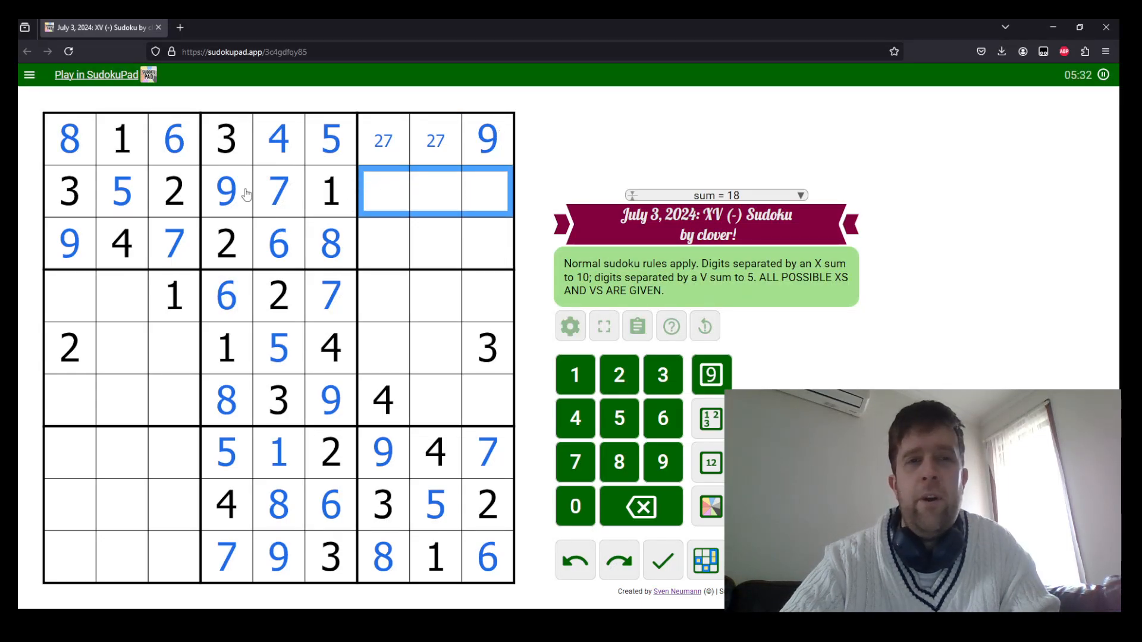
mouse_move(420, 183)
text(1)
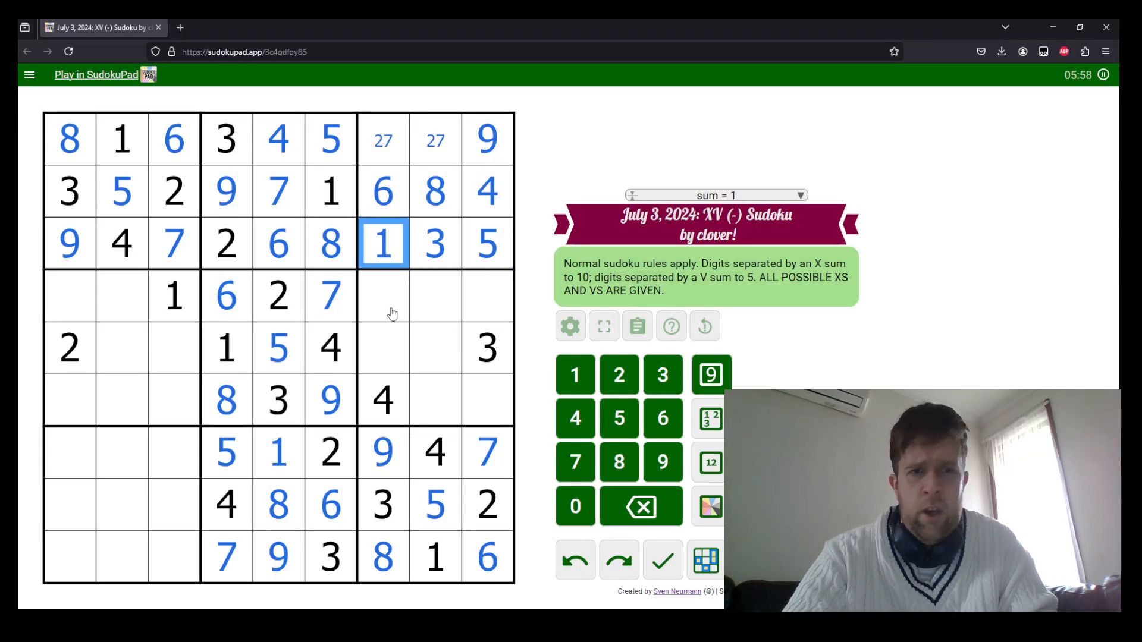
Fill the remaining cells of the top-right and middle-right boxes and rows 4 and 5 on the left.
click(384, 298)
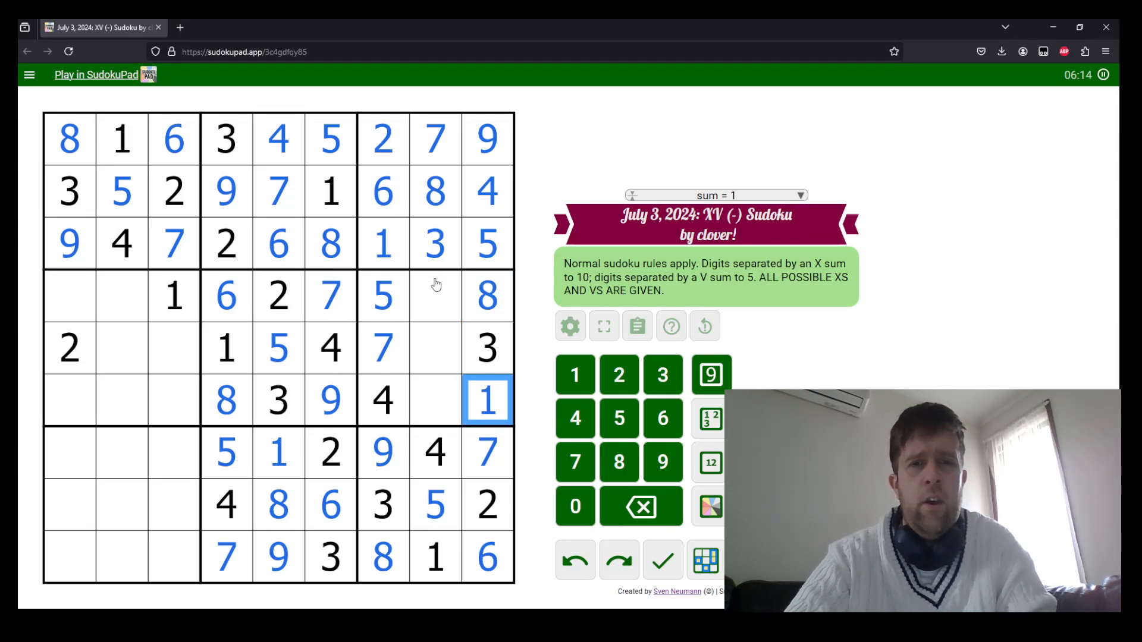
click(435, 400)
text(2)
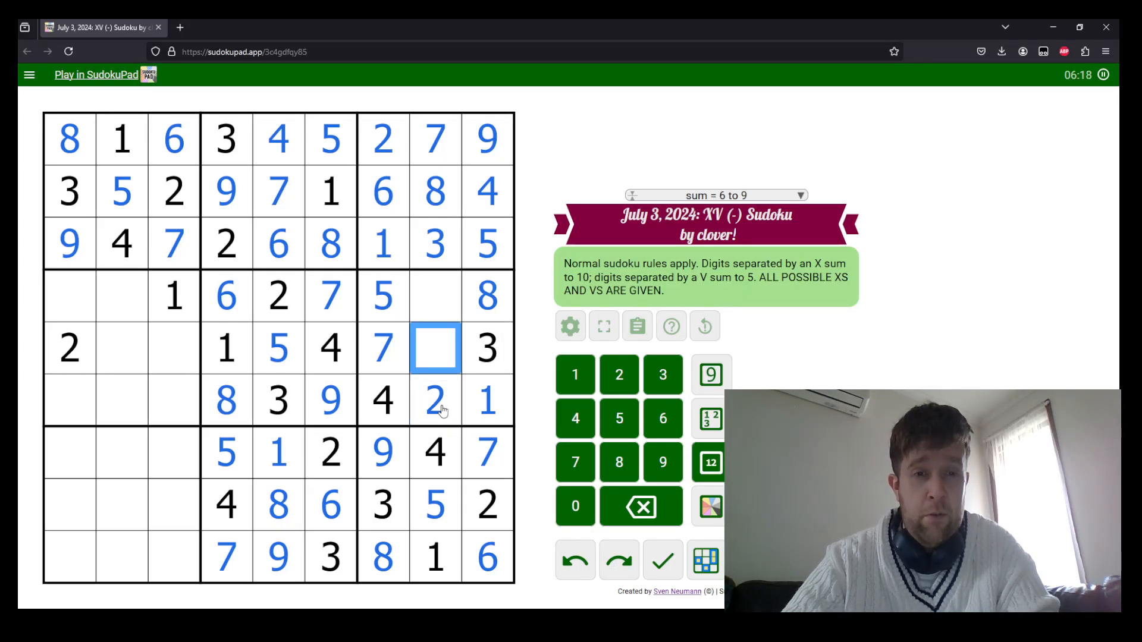
click(226, 296)
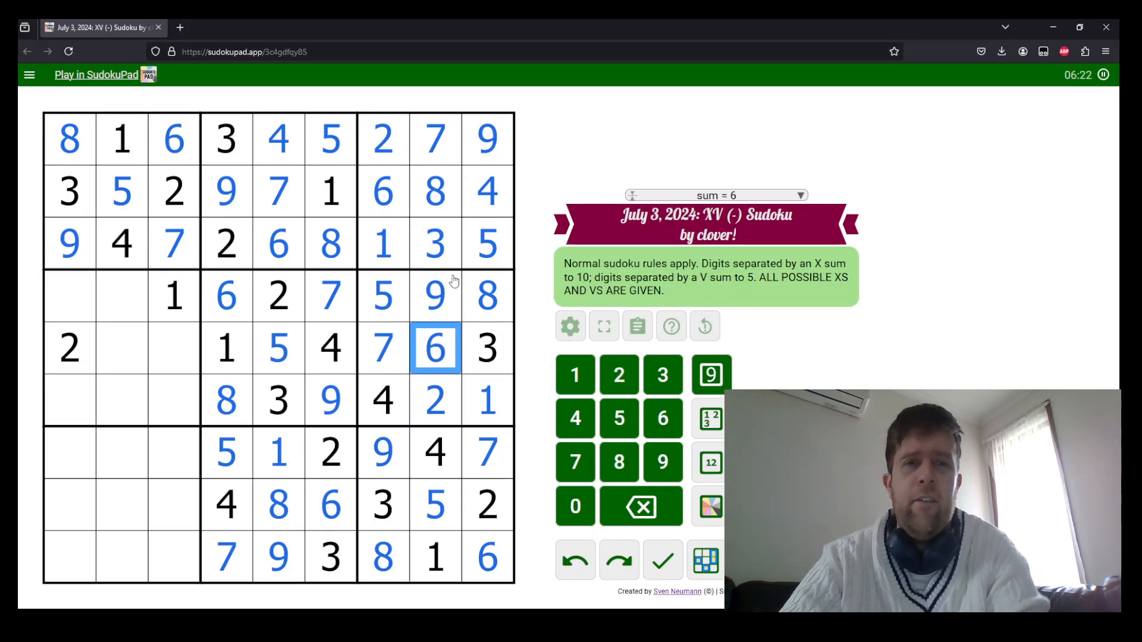
click(64, 313)
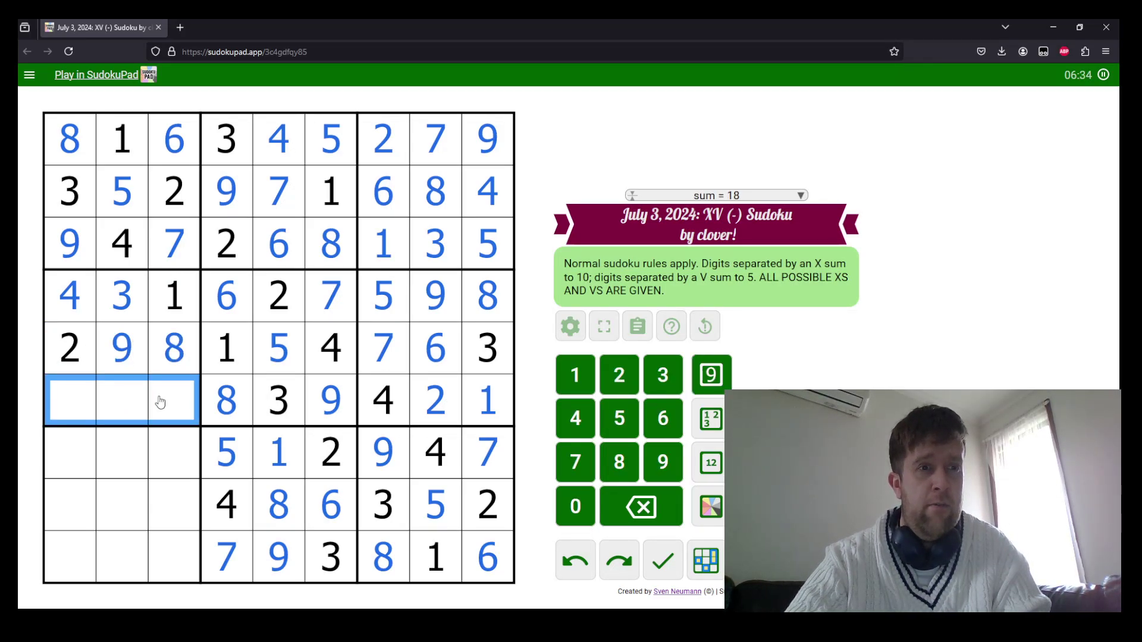
Fill the bottom-left box and the row 6 cells of the left box, including a 5.
click(168, 402)
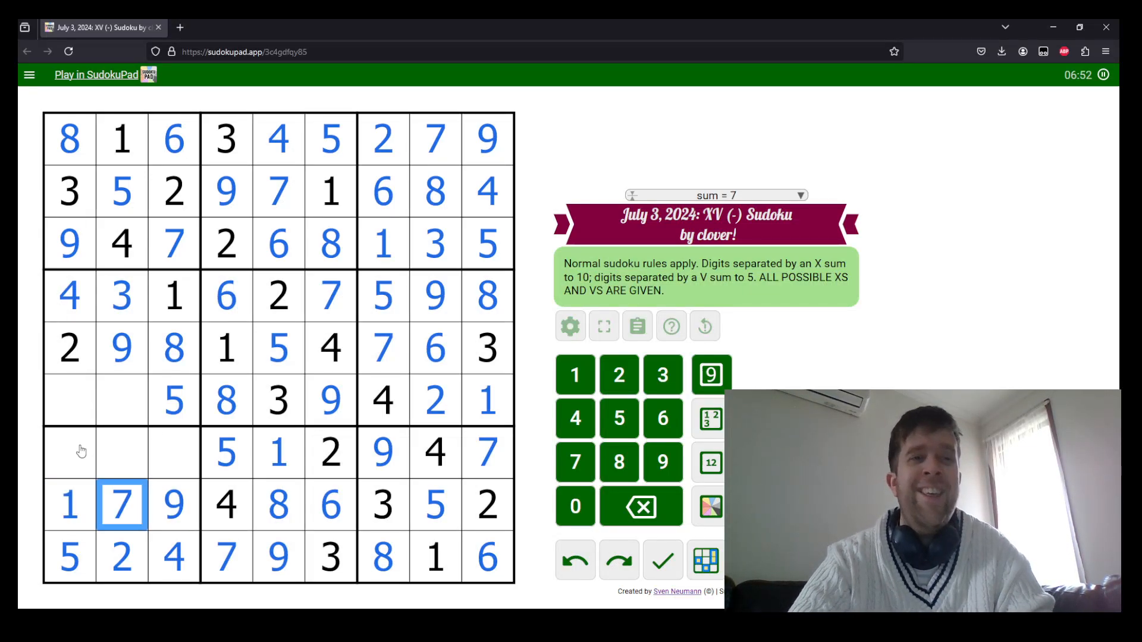
click(65, 464)
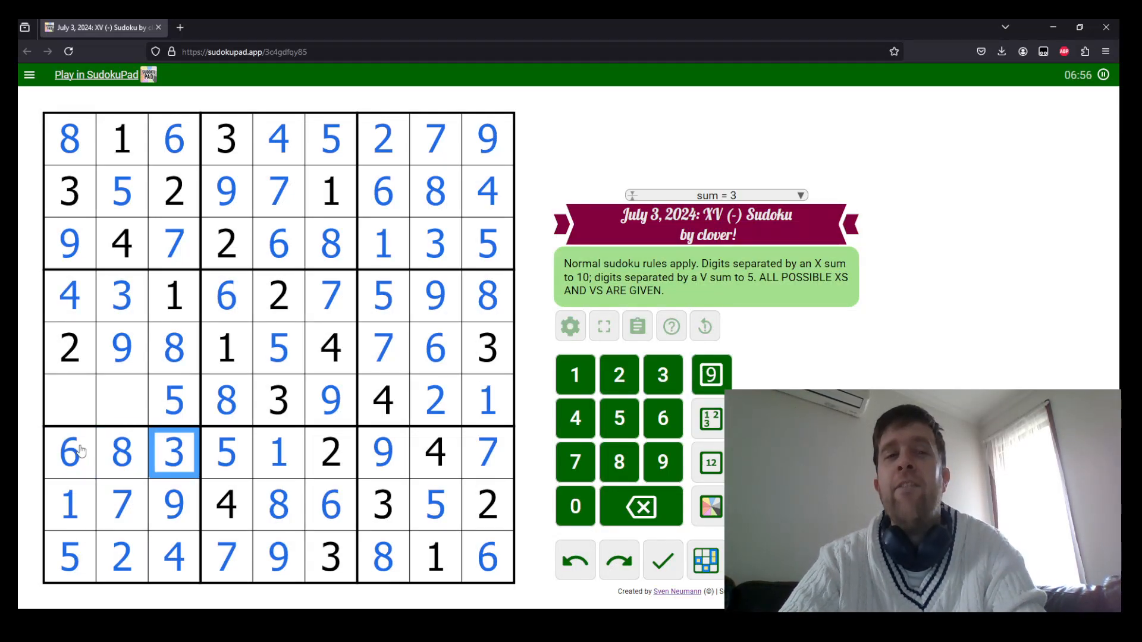
click(172, 401)
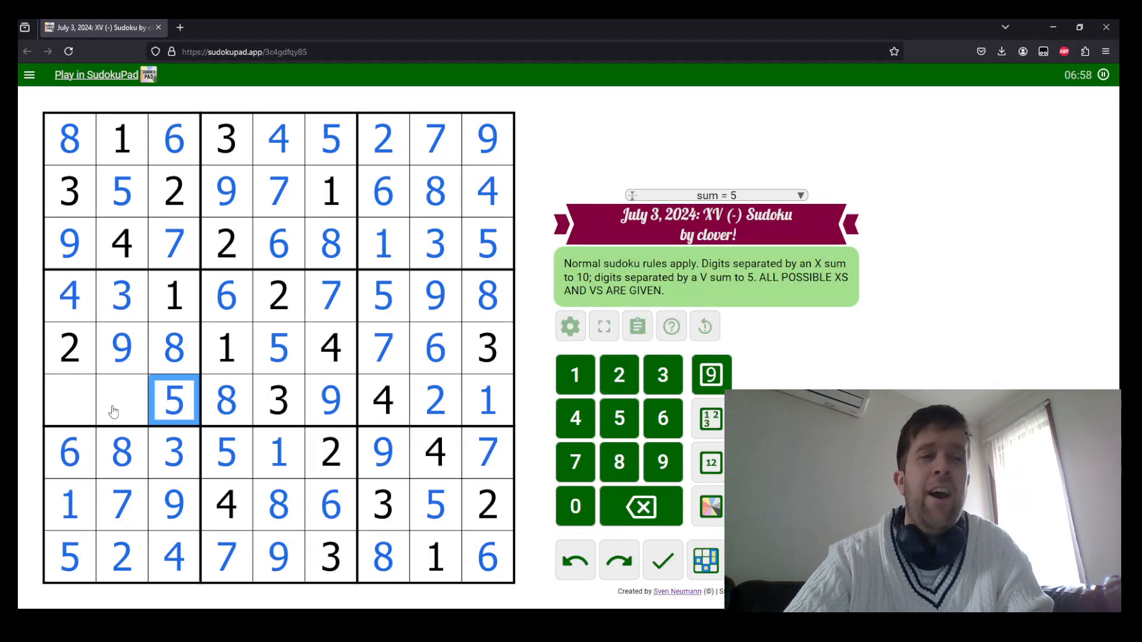